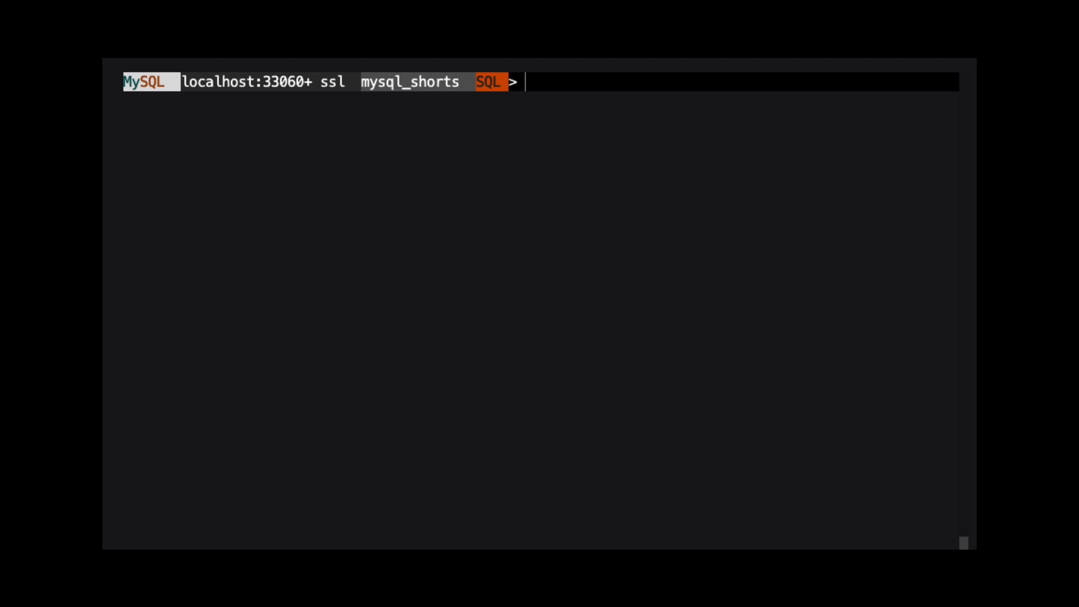
type("de")
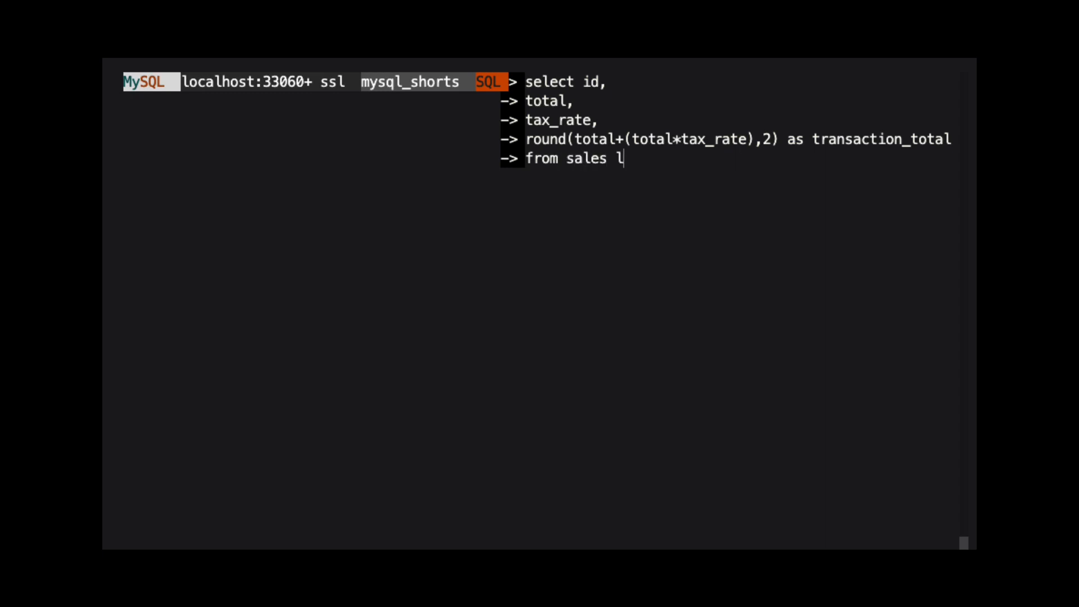
type("imit 10;")
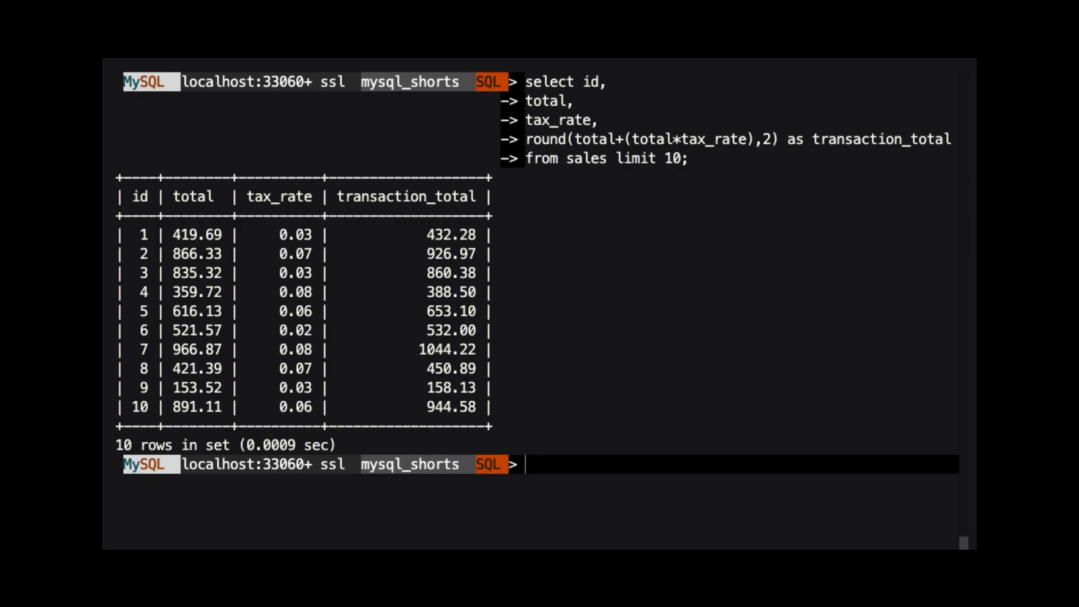
type("alter table sales")
type("transaction_total decim")
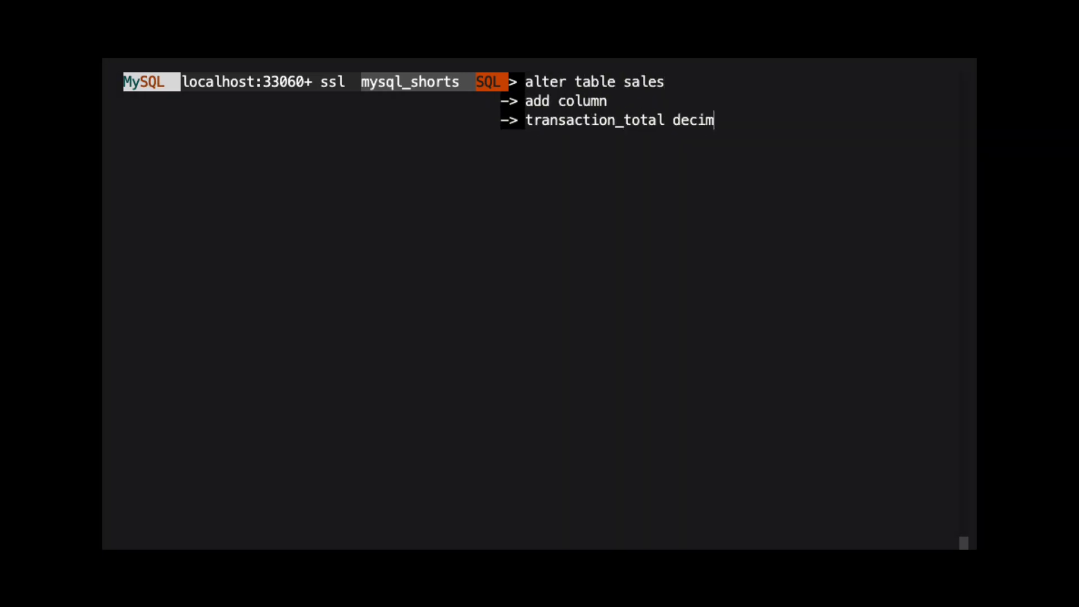
type("al(10,2) generated always as (round")
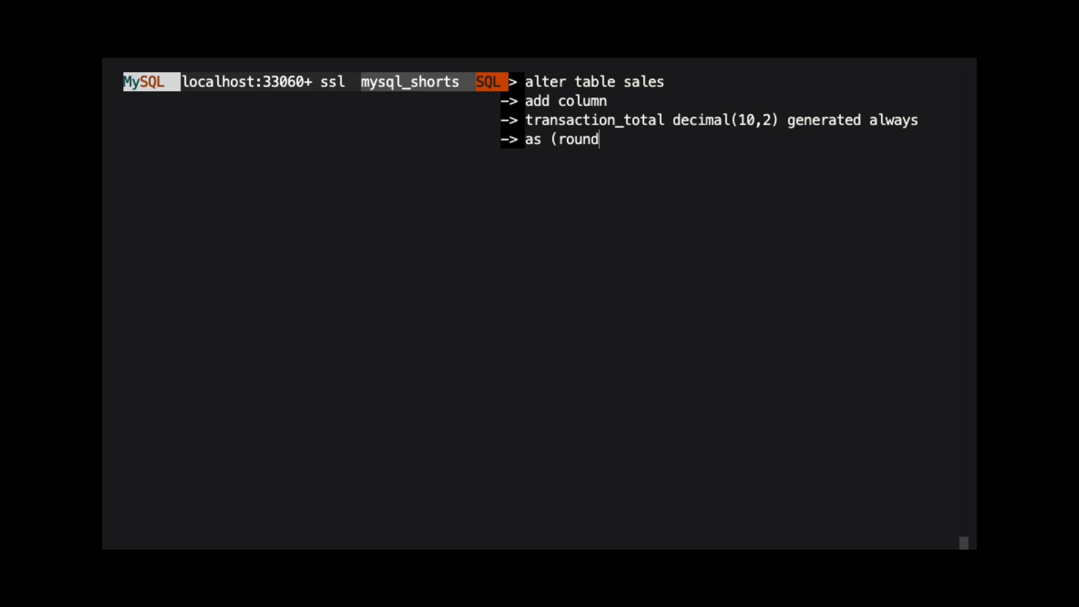
type("(total + (total*tax_rate),2))")
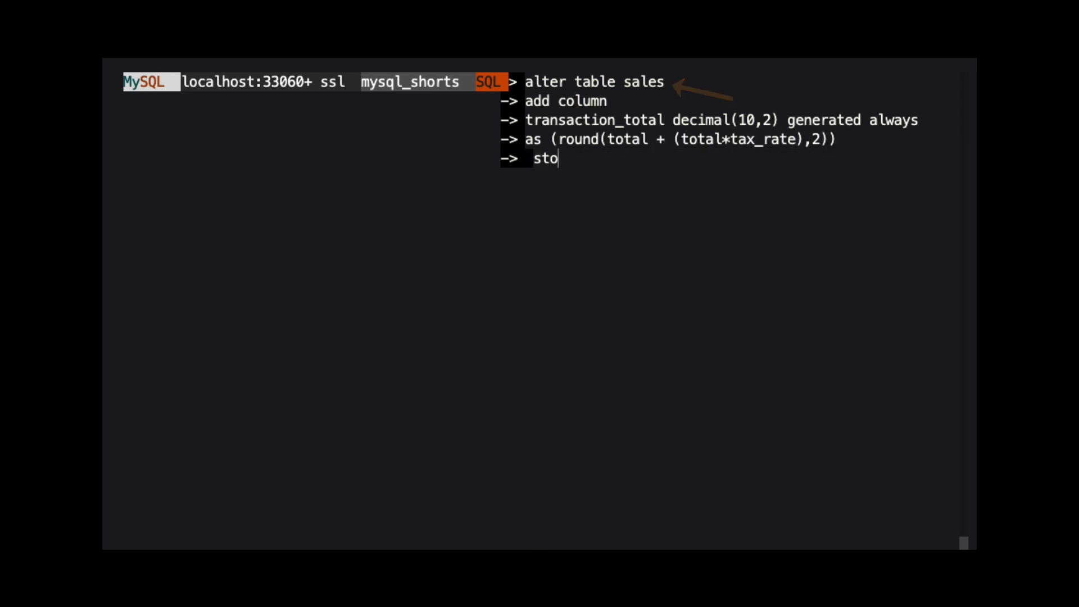
type("red;")
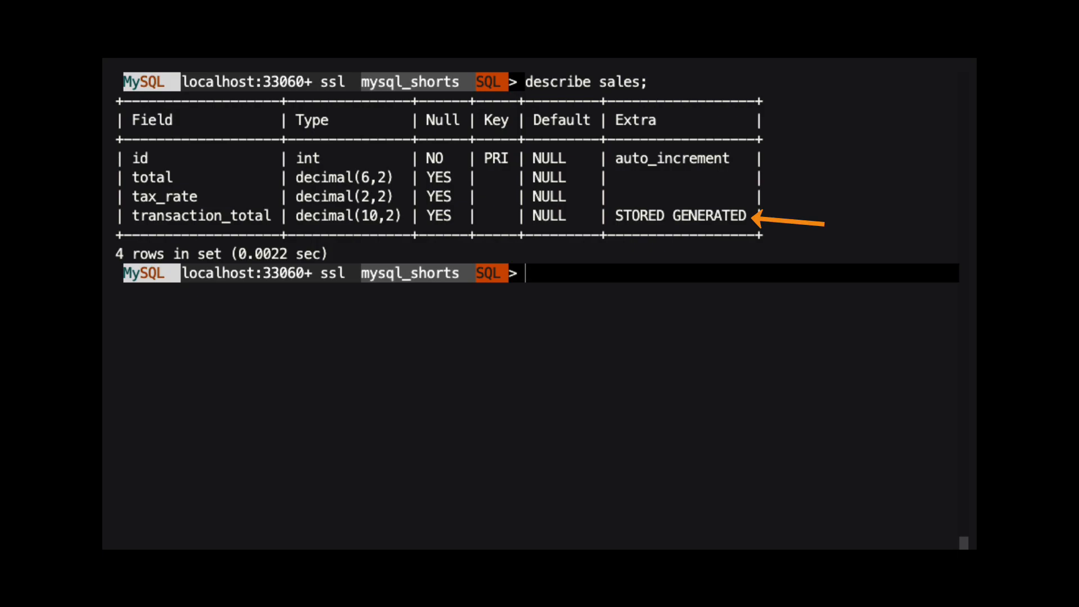
type("select * f")
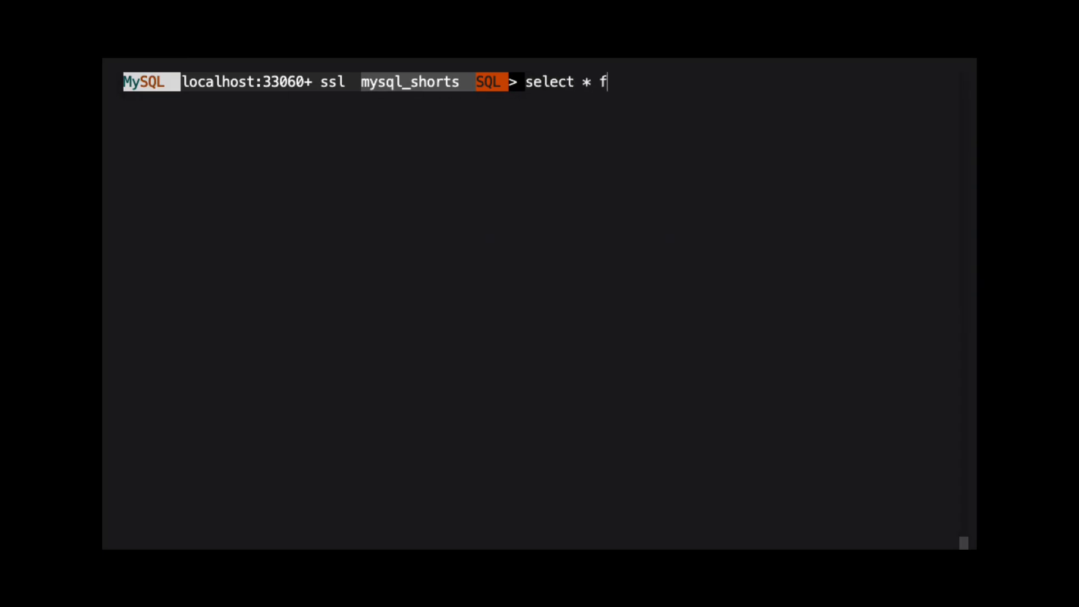
type("rom sales limit 10;")
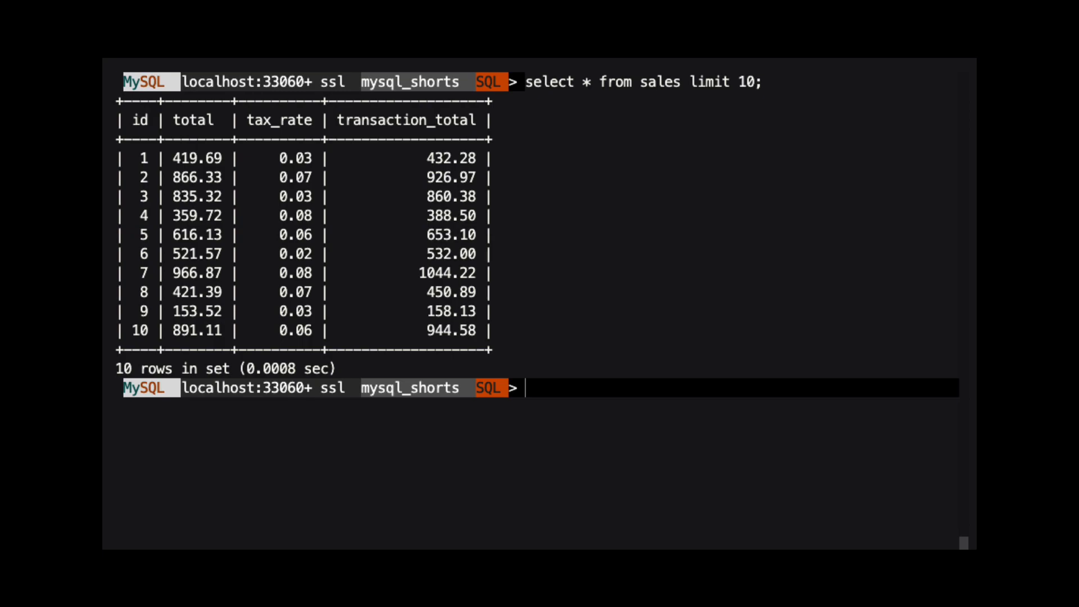
type("insert into sales(total,")
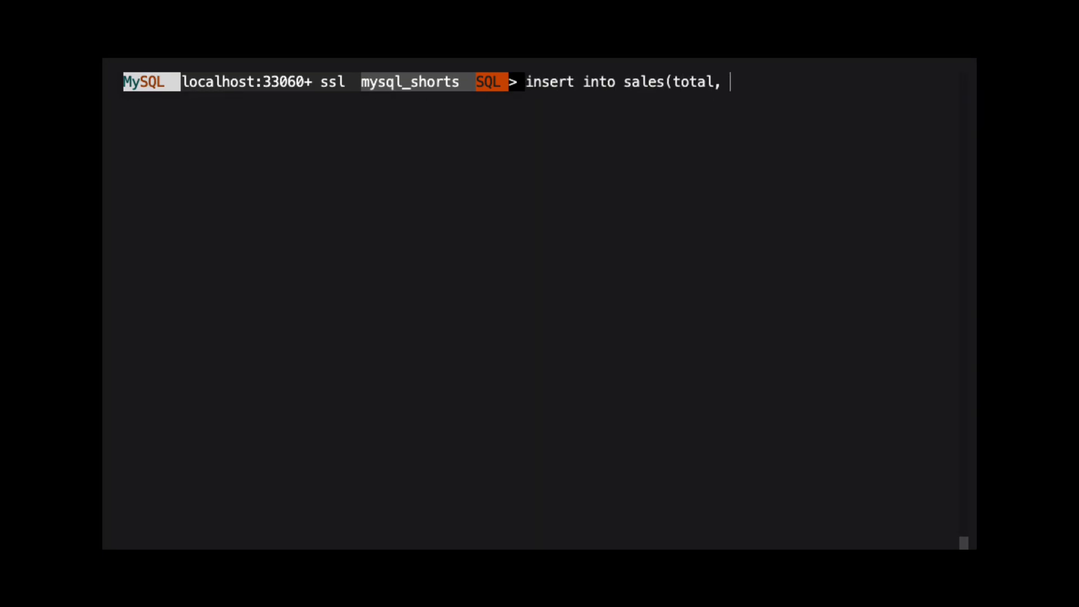